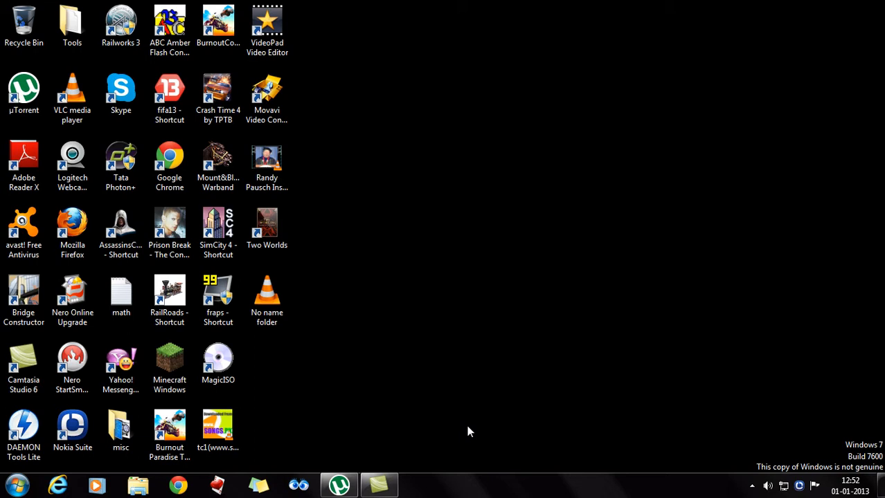
pyautogui.moveTo(469, 430)
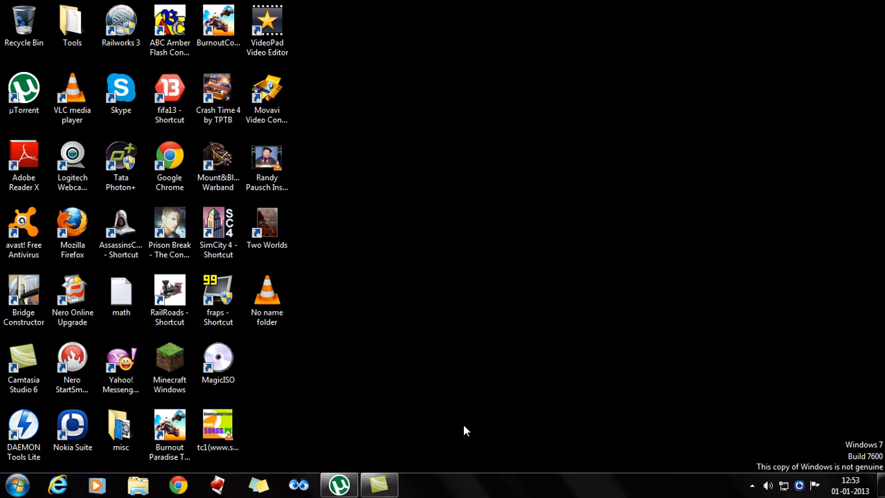
pyautogui.moveTo(350, 403)
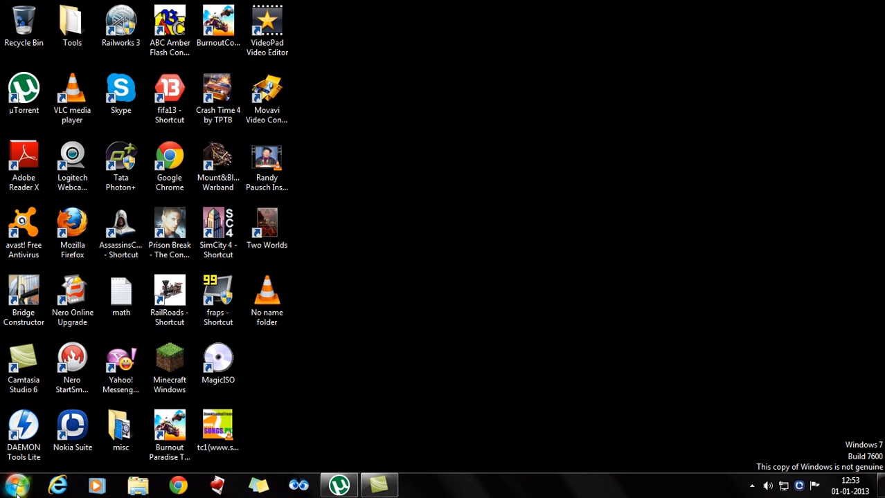
# Browse to E:\Fraps\Movies and view the 1.59 GB javaw recording's details
pyautogui.click(131, 484)
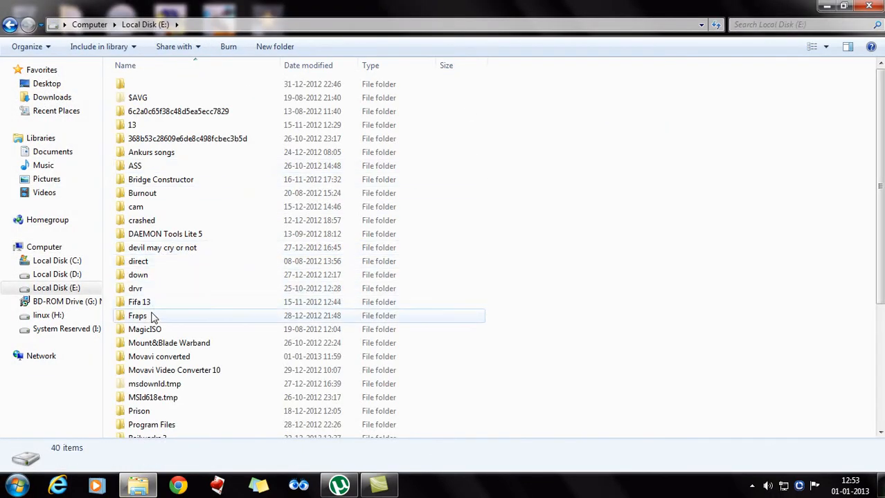
pyautogui.doubleClick(137, 316)
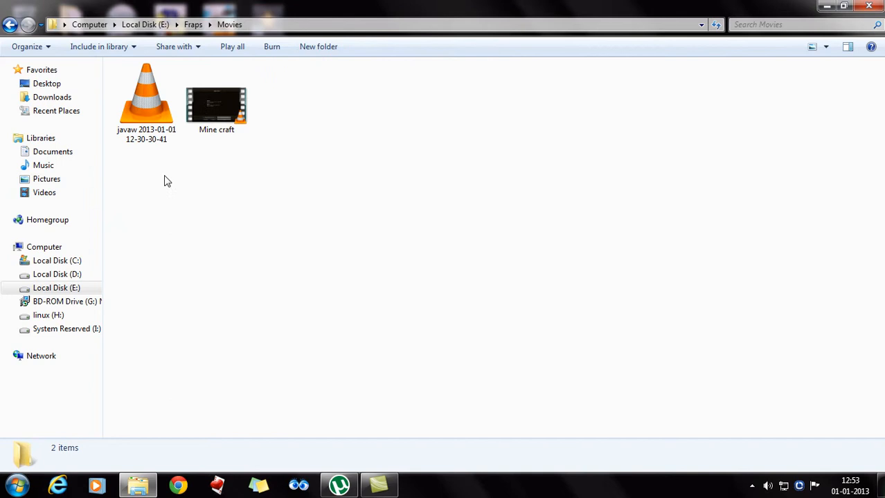
pyautogui.click(146, 100)
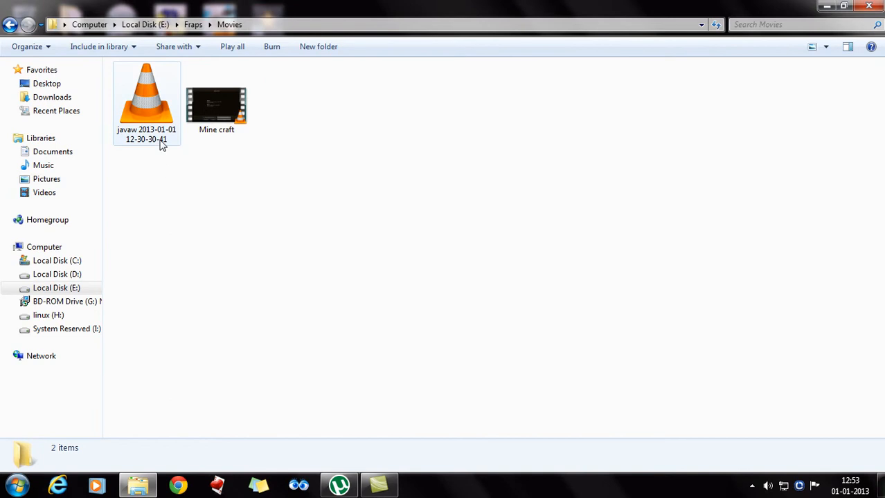
pyautogui.click(146, 94)
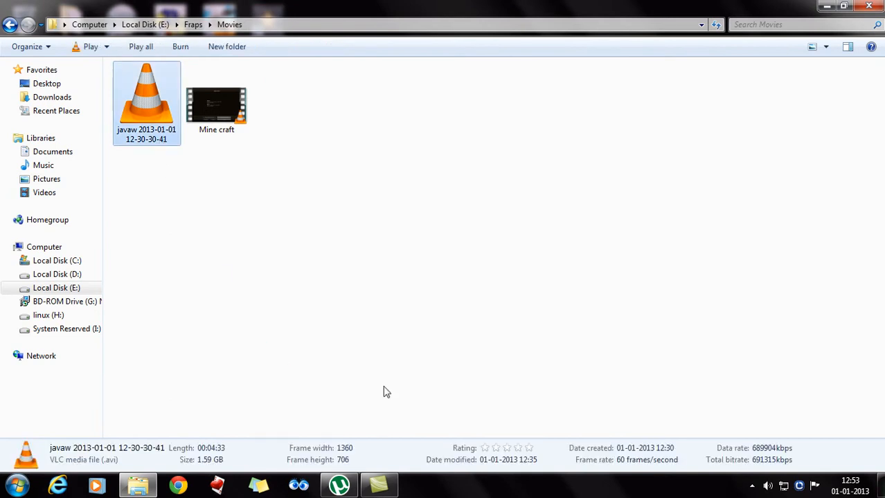
pyautogui.doubleClick(146, 97)
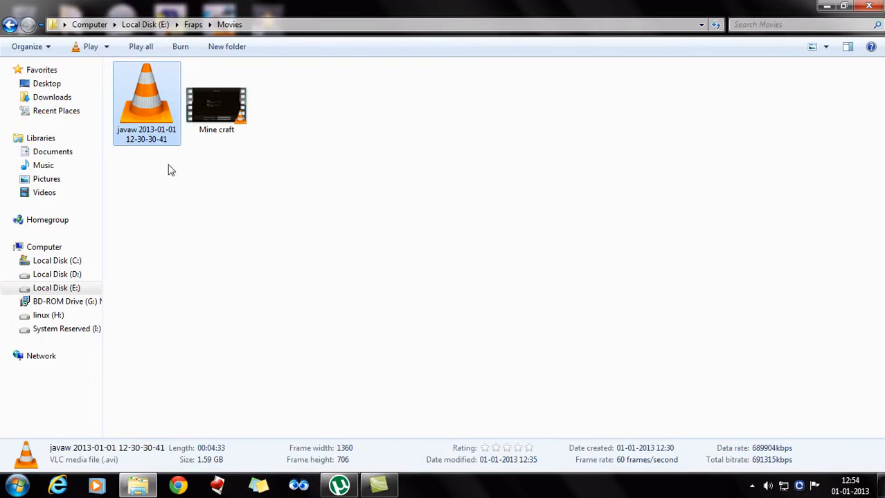
pyautogui.moveTo(315, 369)
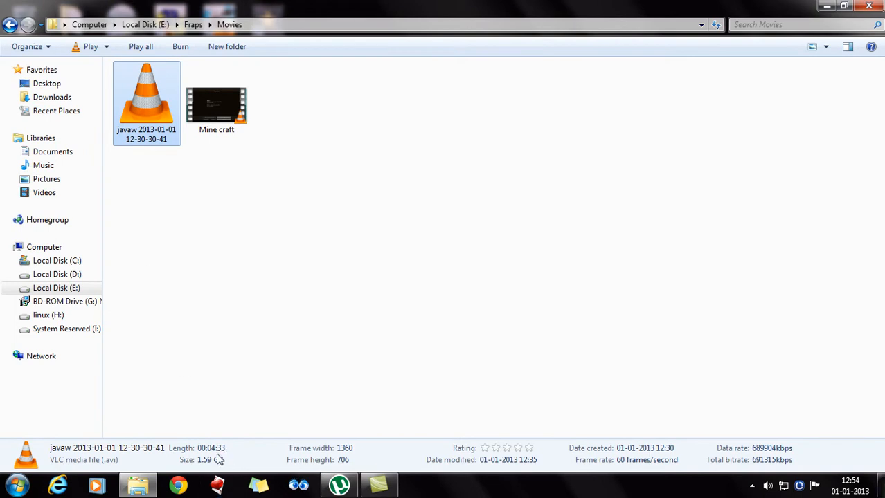
pyautogui.moveTo(211, 467)
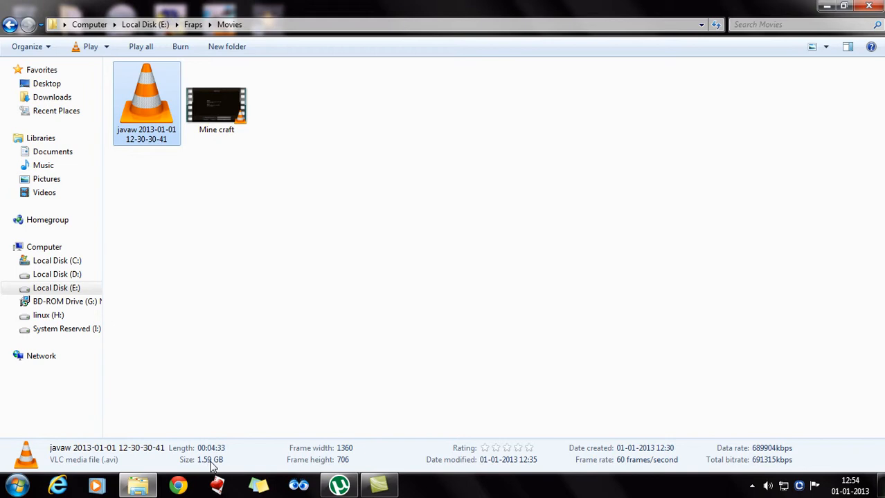
pyautogui.moveTo(162, 137)
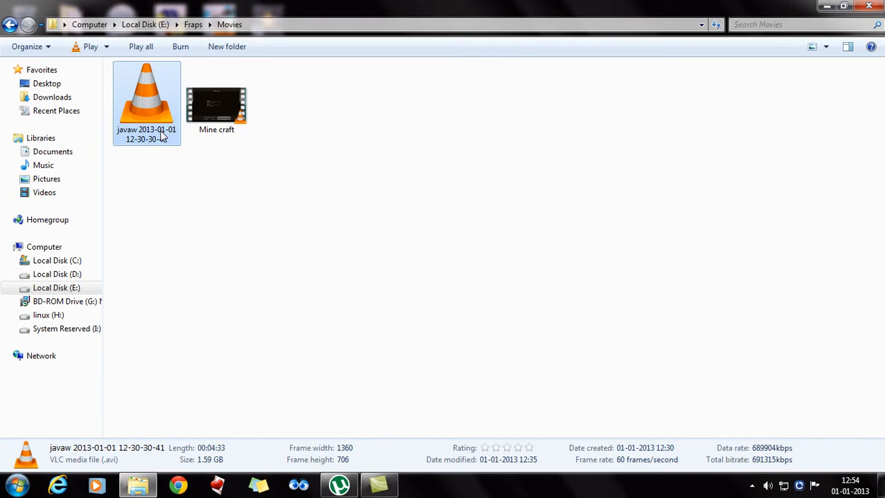
pyautogui.moveTo(160, 142)
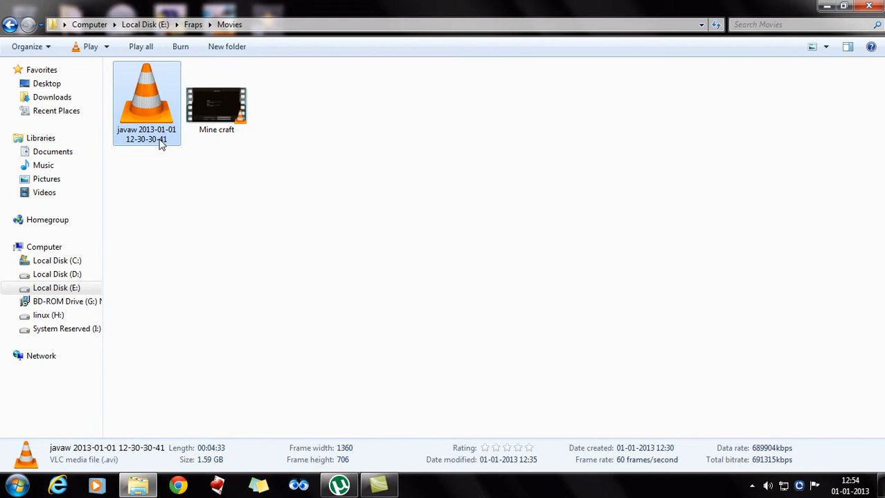
pyautogui.moveTo(201, 218)
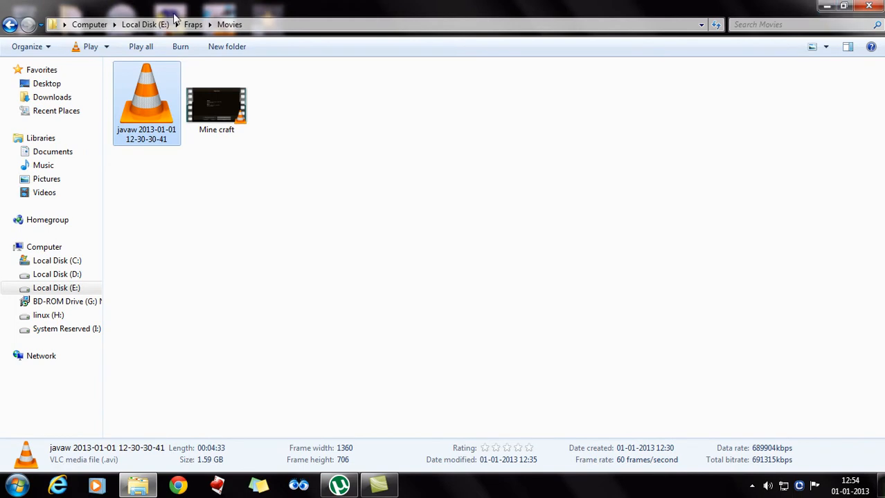
# Return to Local Disk (E:) and enter the XviD folder to list its seven files
pyautogui.click(193, 24)
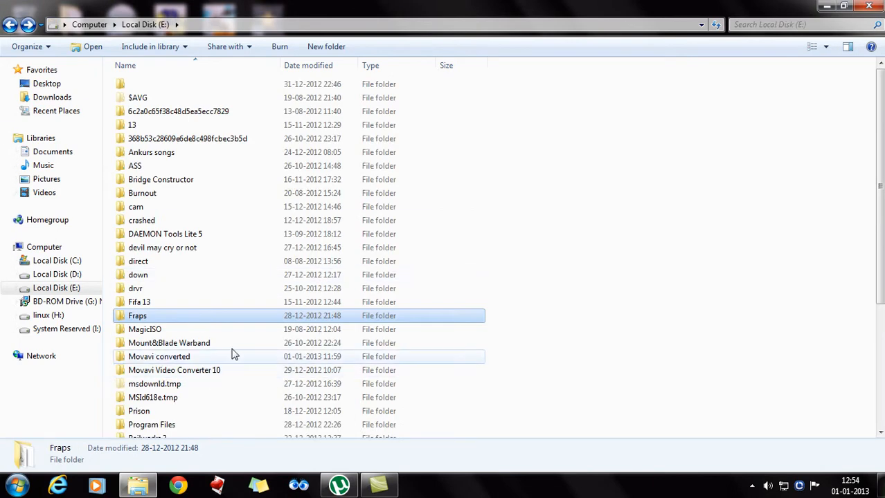
pyautogui.scroll(-3)
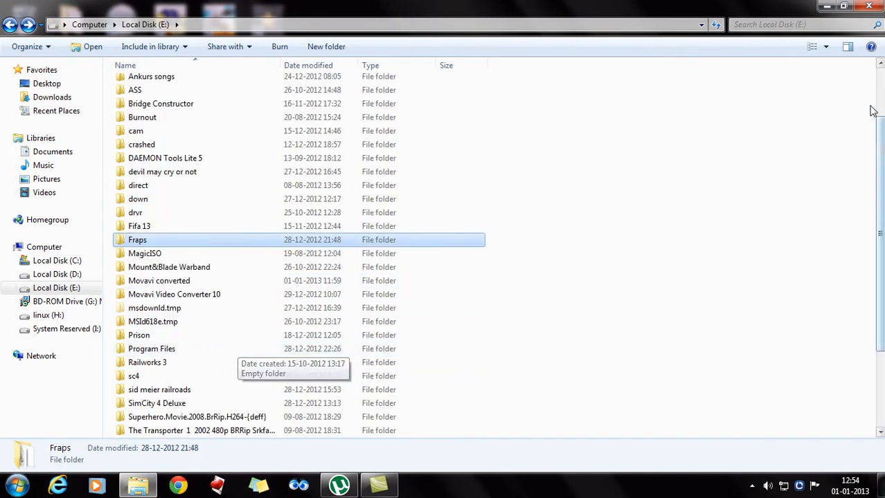
pyautogui.moveTo(232, 316)
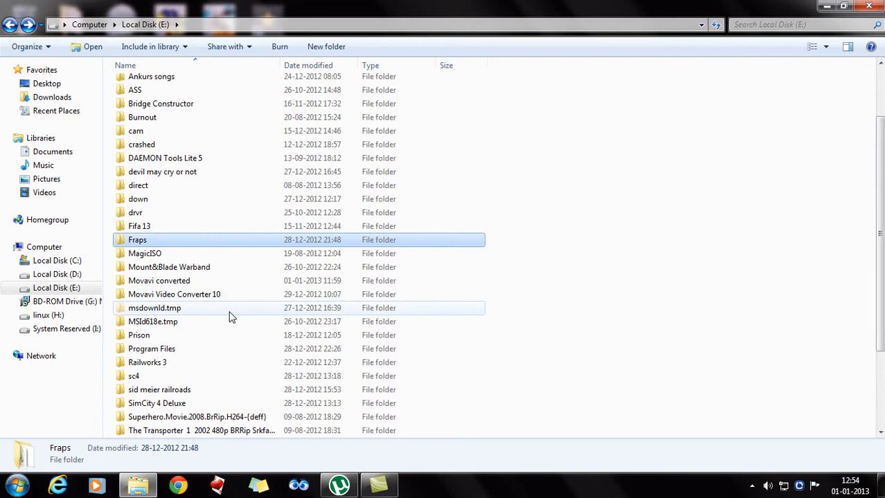
pyautogui.scroll(-3)
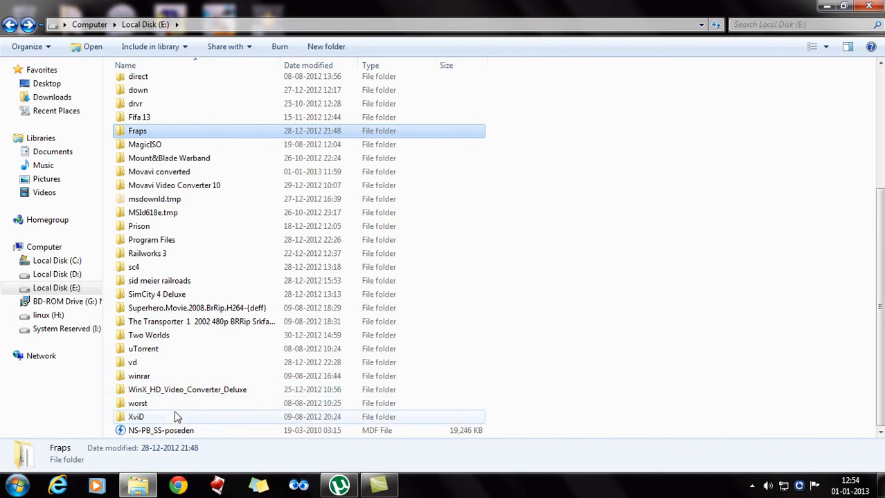
pyautogui.doubleClick(136, 417)
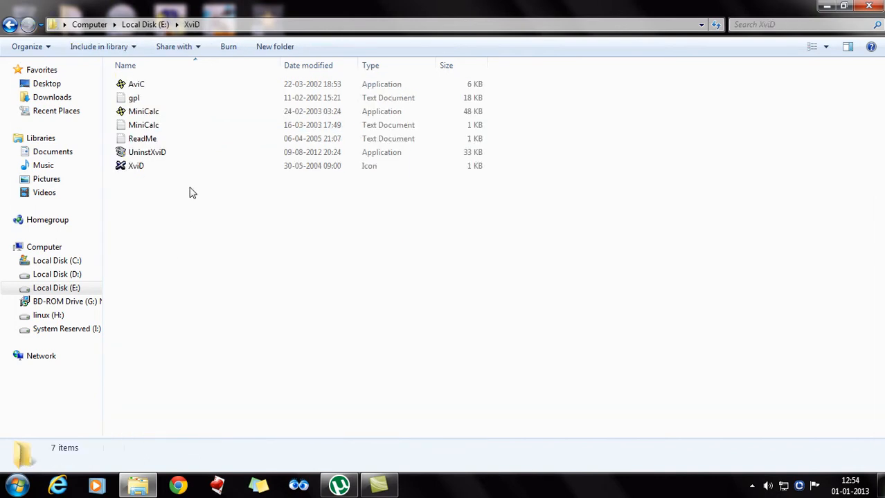
pyautogui.moveTo(408, 240)
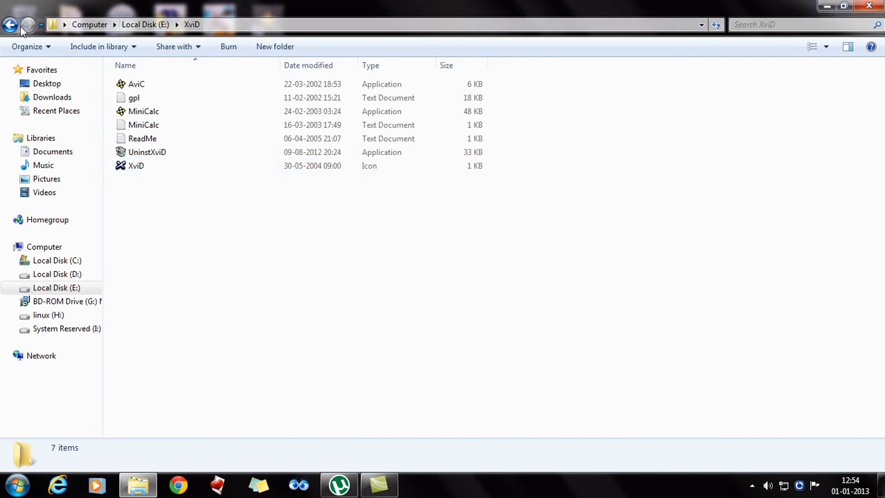
pyautogui.moveTo(16, 23)
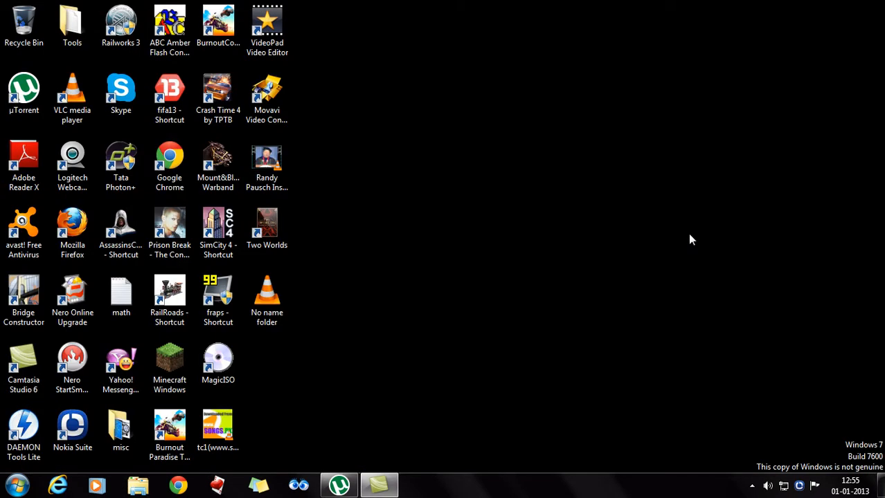
pyautogui.moveTo(652, 250)
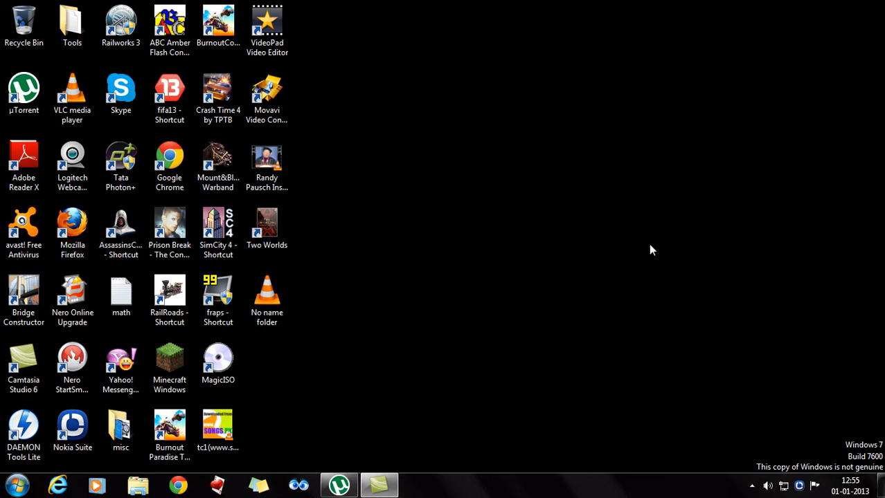
pyautogui.moveTo(334, 348)
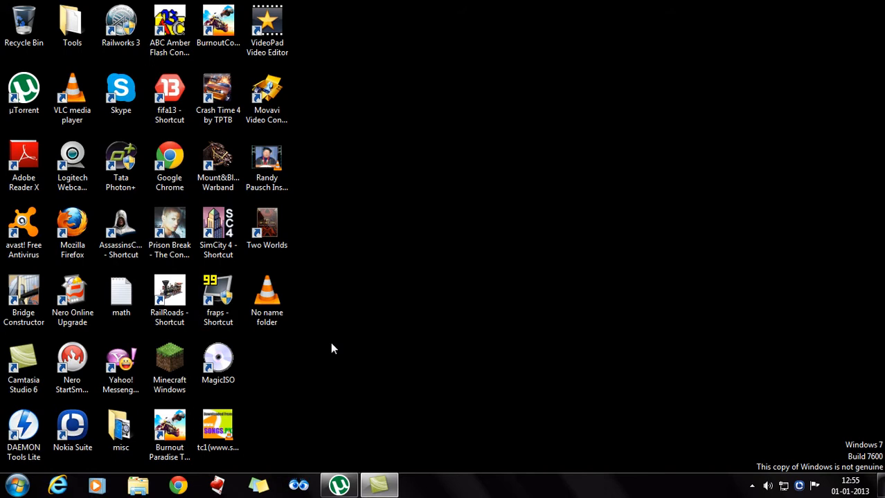
# Restore Explorer and launch VirtualDub.exe from the vd folder on drive E
pyautogui.click(170, 364)
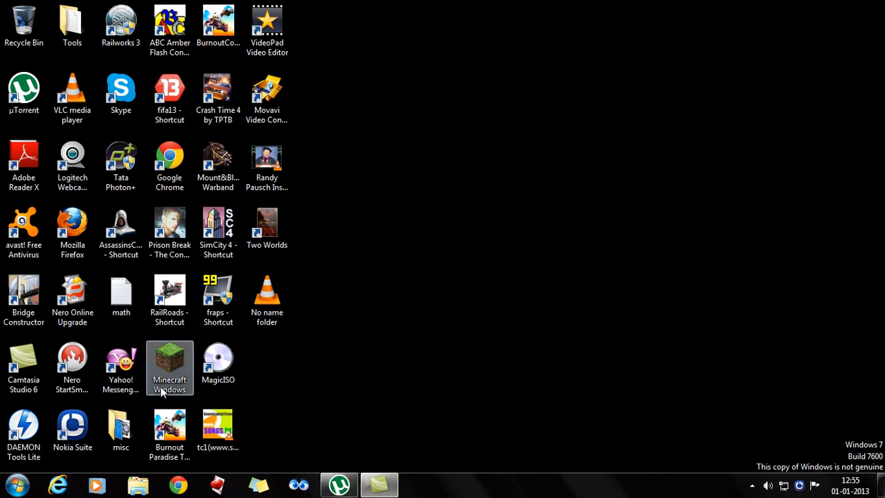
pyautogui.click(217, 297)
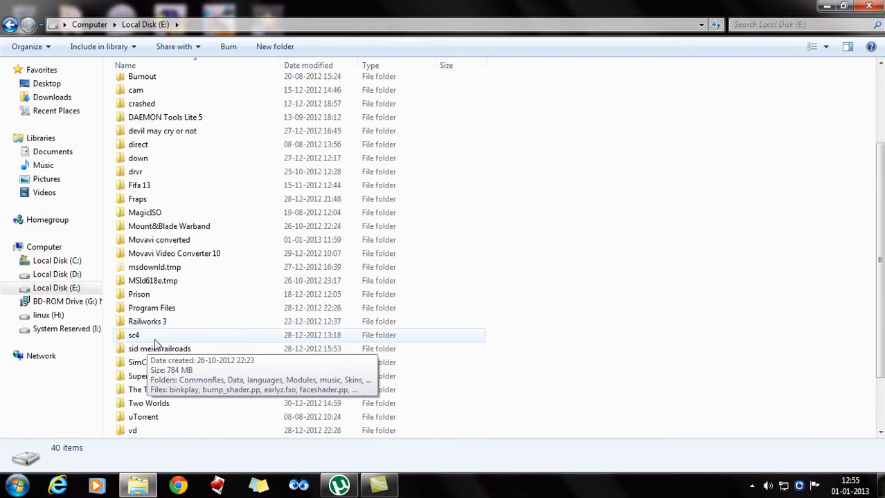
pyautogui.doubleClick(132, 431)
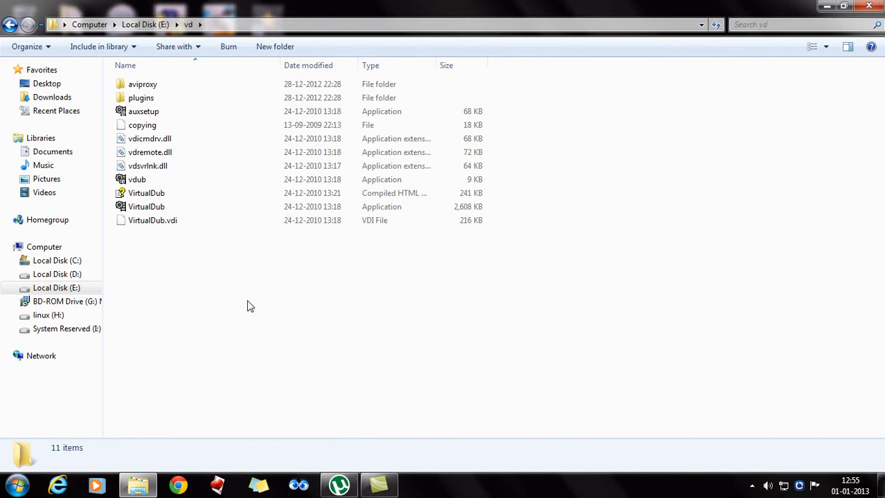
pyautogui.doubleClick(146, 206)
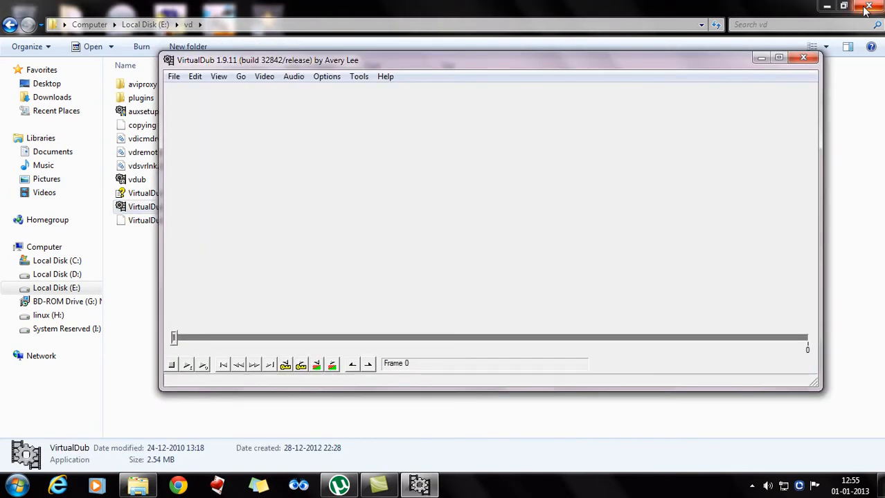
pyautogui.click(872, 6)
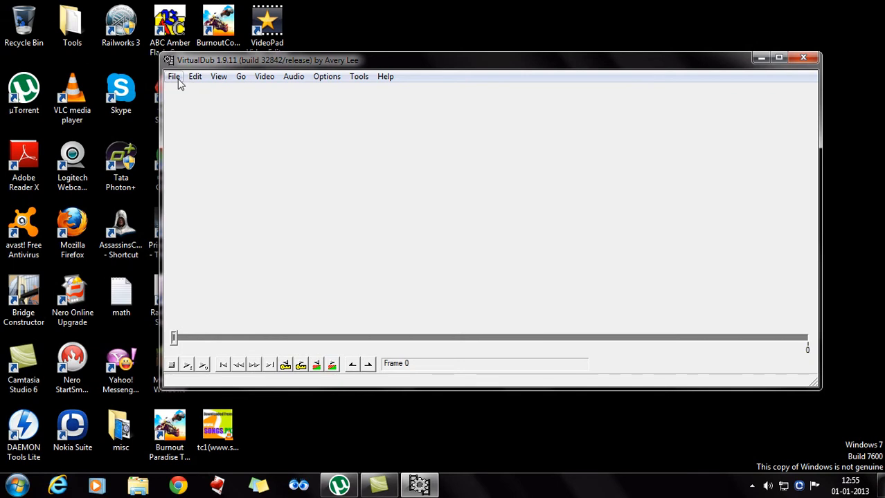
pyautogui.click(172, 76)
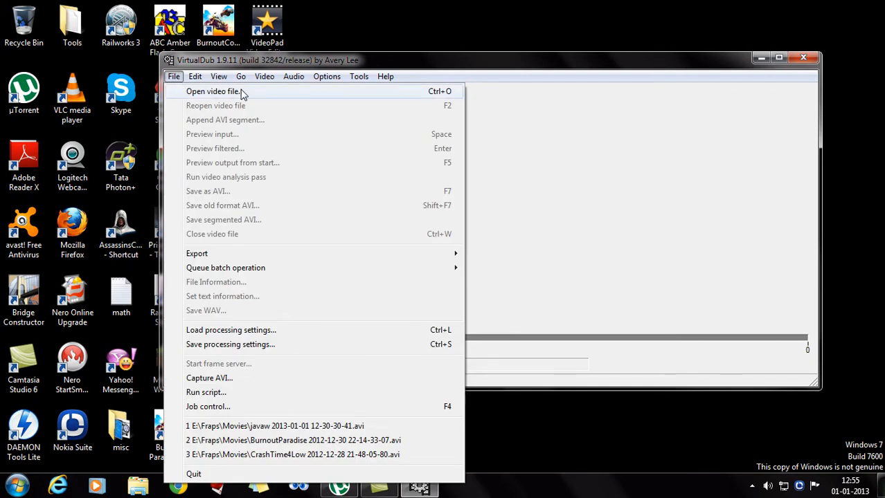
pyautogui.click(214, 91)
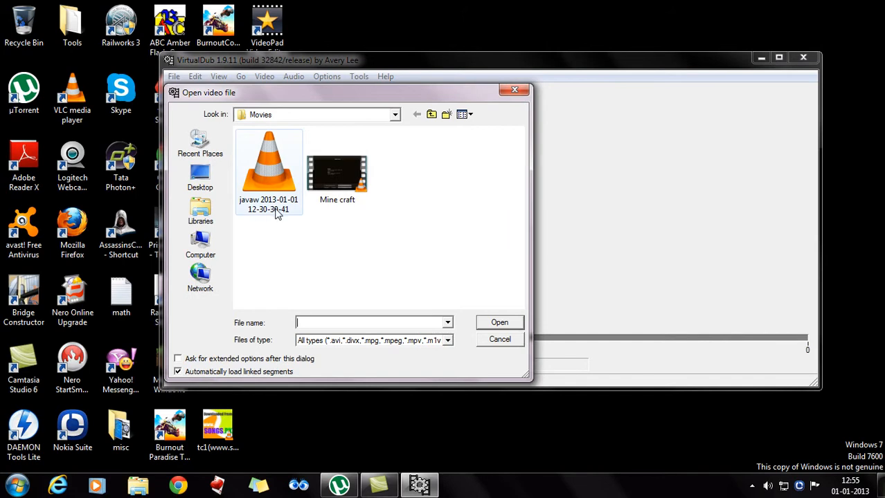
pyautogui.click(269, 163)
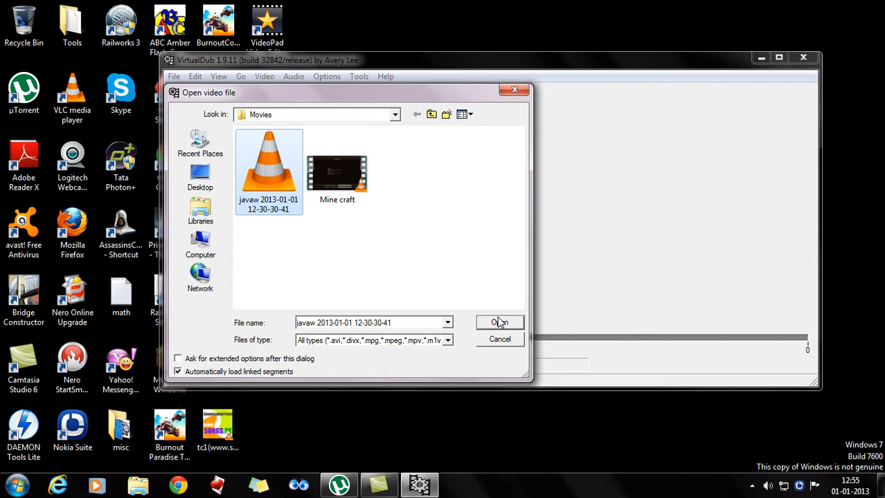
pyautogui.click(499, 323)
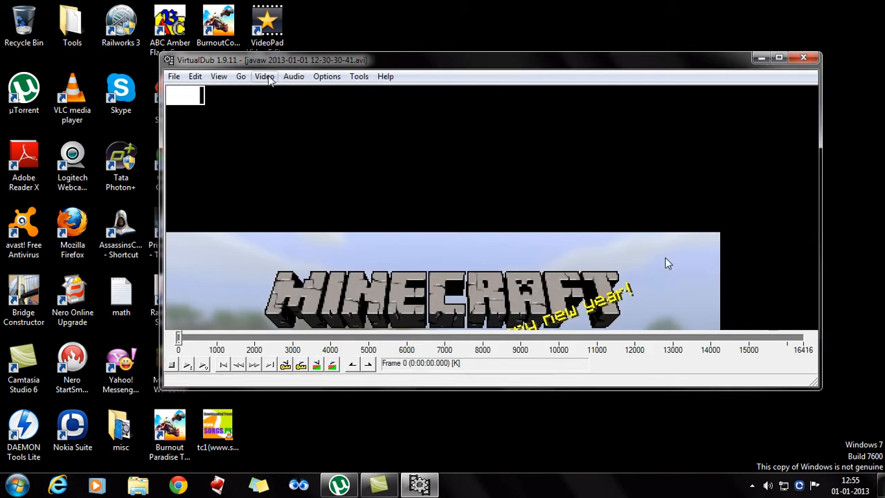
# Choose Xvid MPEG-4 Codec under Video > Compression and confirm
pyautogui.click(263, 76)
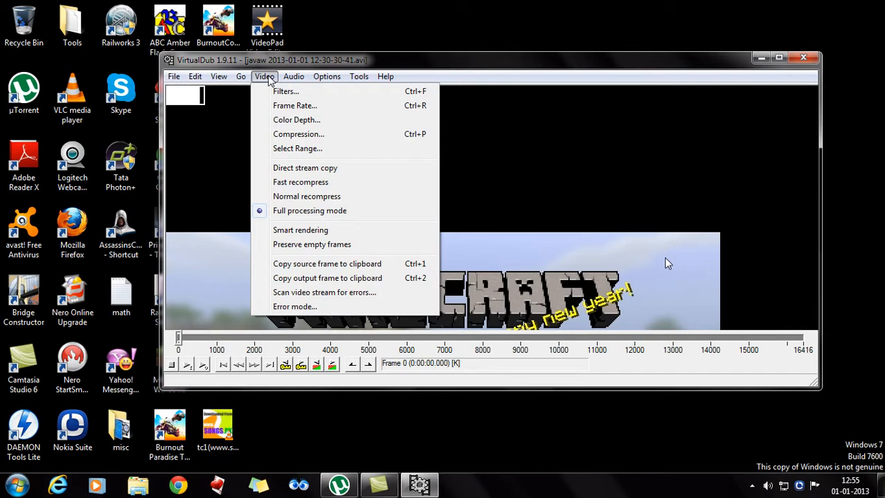
pyautogui.moveTo(298, 148)
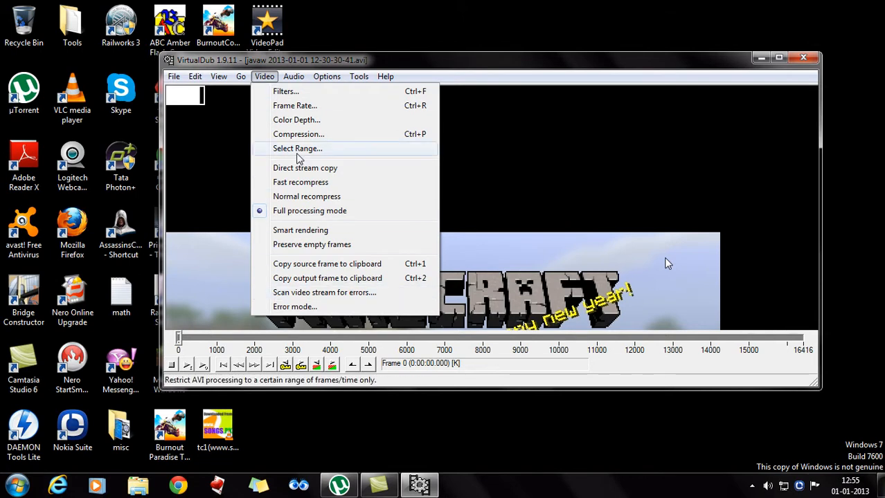
pyautogui.moveTo(308, 135)
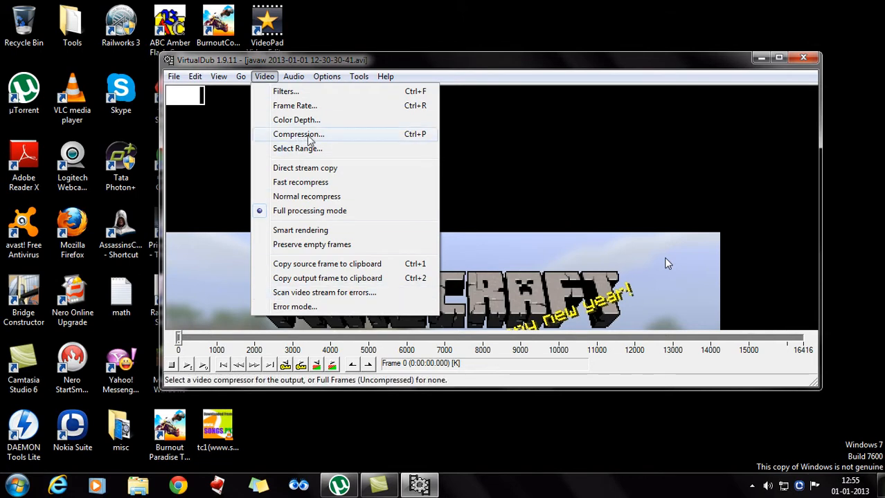
pyautogui.click(298, 134)
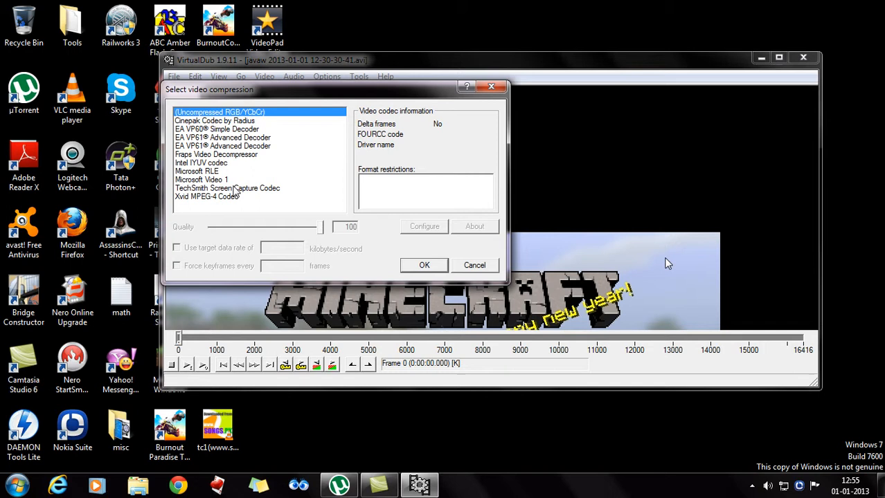
pyautogui.moveTo(203, 200)
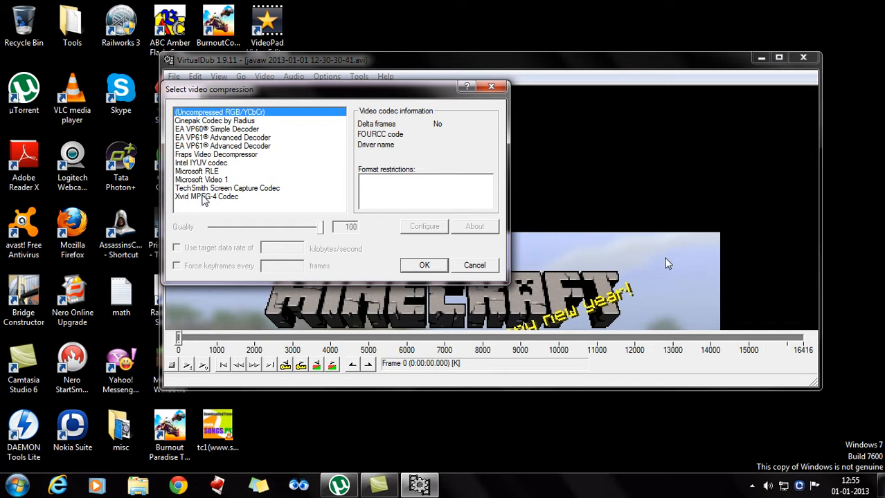
pyautogui.click(207, 197)
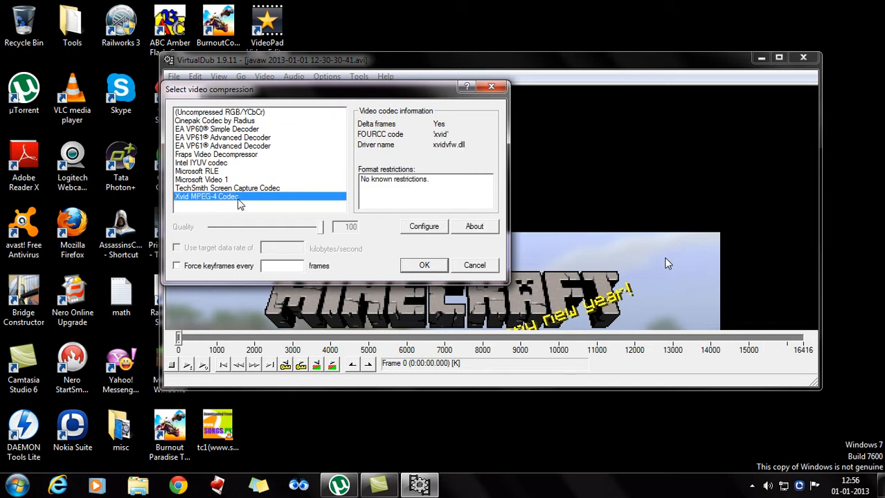
pyautogui.moveTo(351, 210)
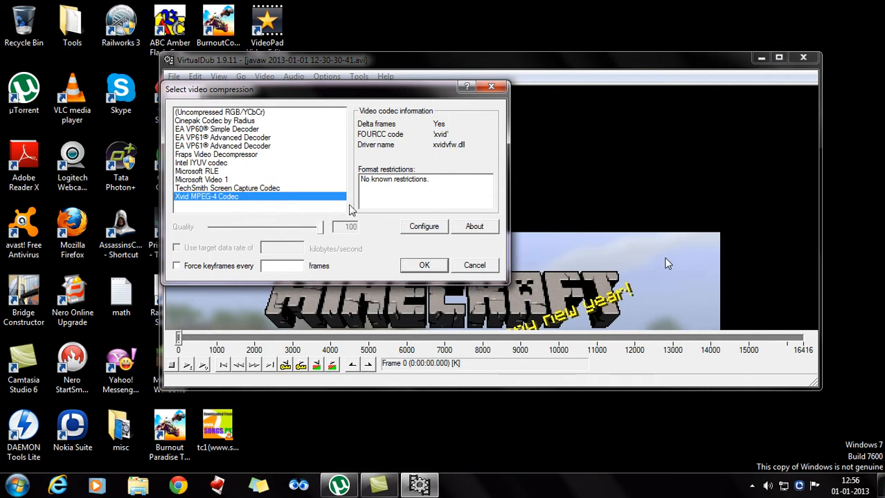
pyautogui.moveTo(181, 269)
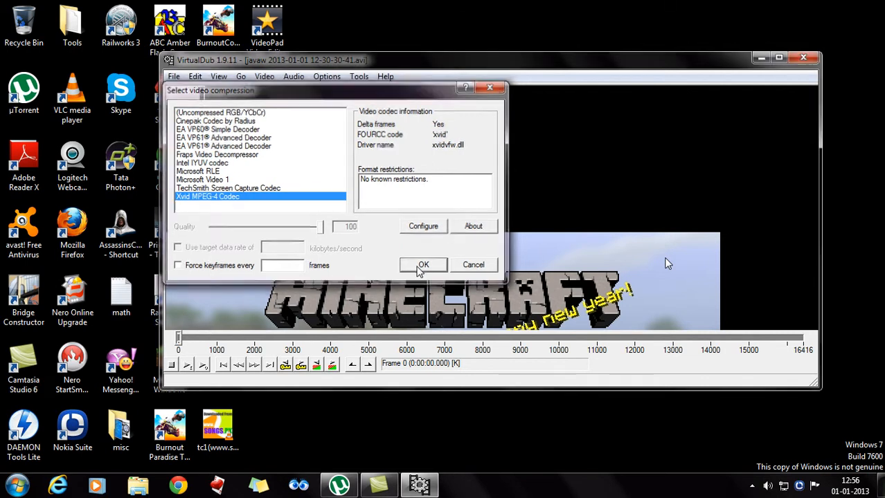
pyautogui.click(423, 265)
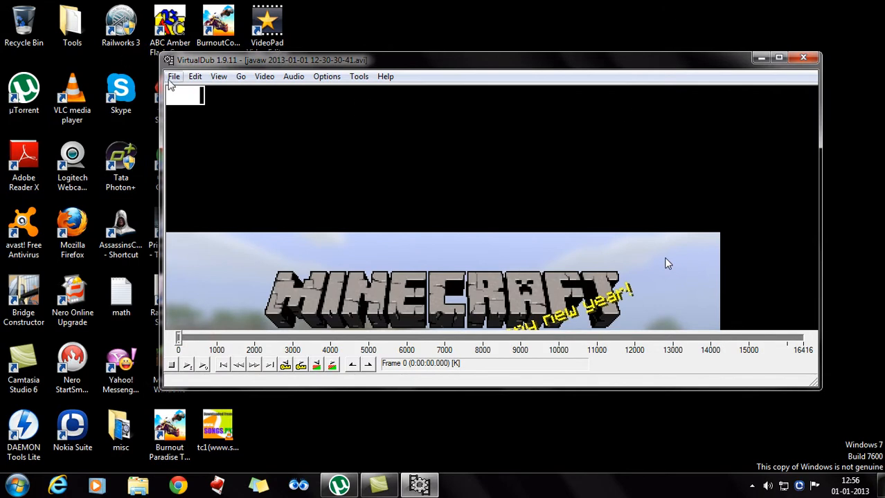
# Show VirtualDub's File menu with Save as AVI and recent recordings
pyautogui.click(174, 76)
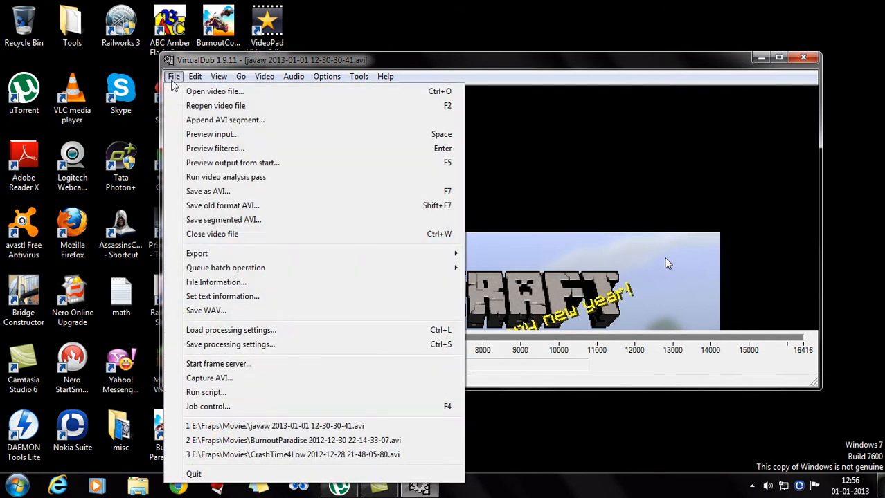
pyautogui.moveTo(208, 191)
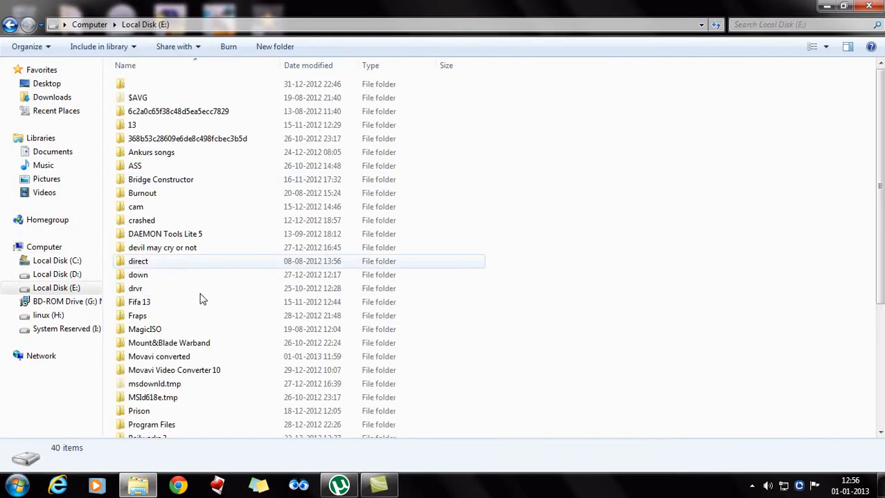
# Enter Fraps > Movies and view the original javaw recording's 1.59 GB, 4-minute details
pyautogui.doubleClick(137, 315)
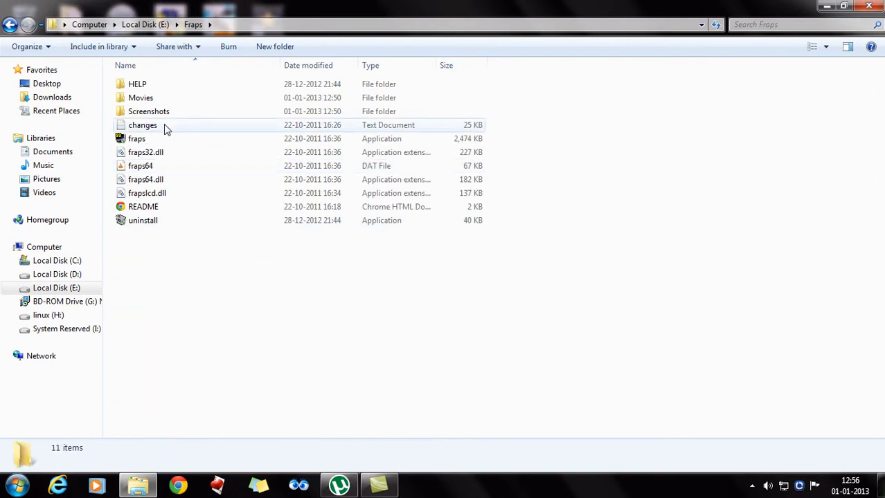
pyautogui.doubleClick(141, 98)
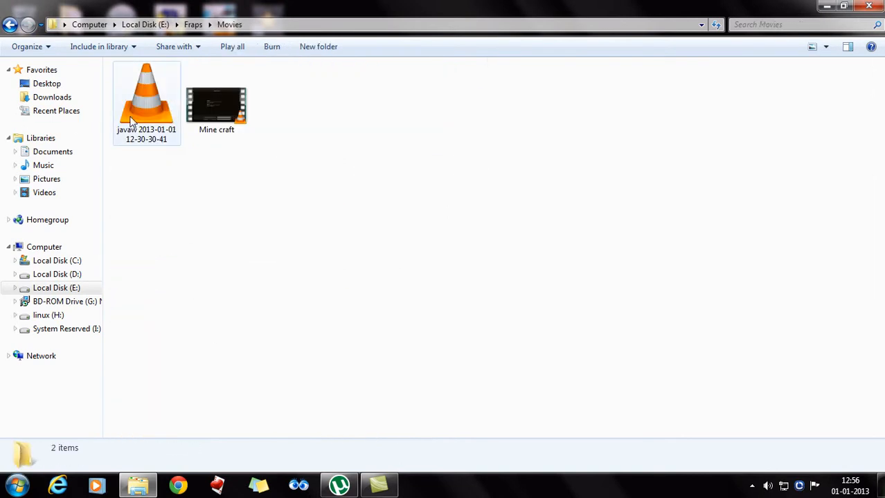
pyautogui.click(146, 97)
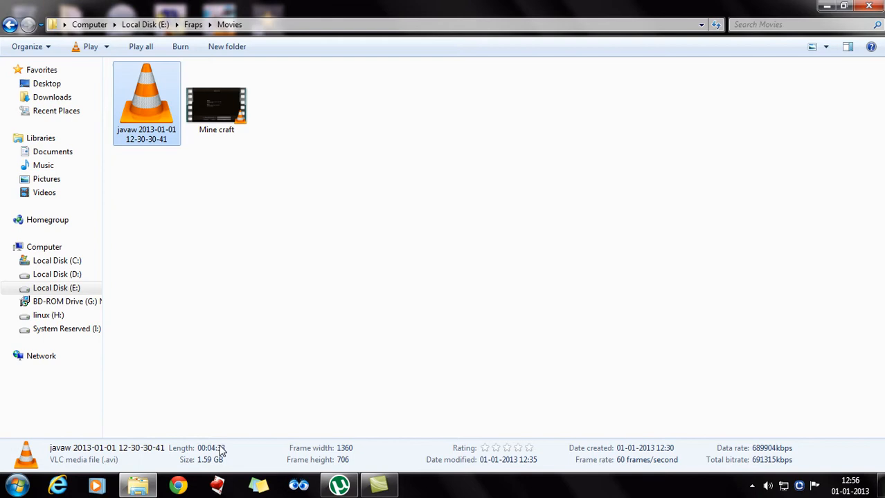
pyautogui.moveTo(189, 332)
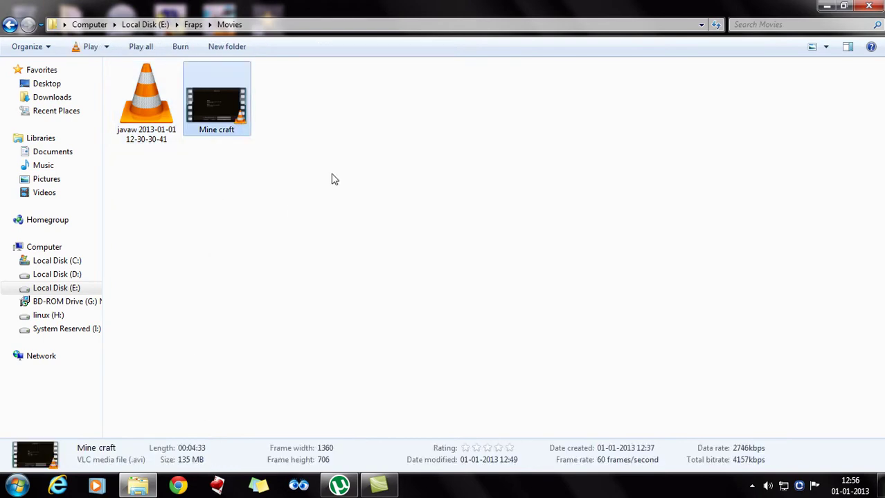
pyautogui.moveTo(256, 171)
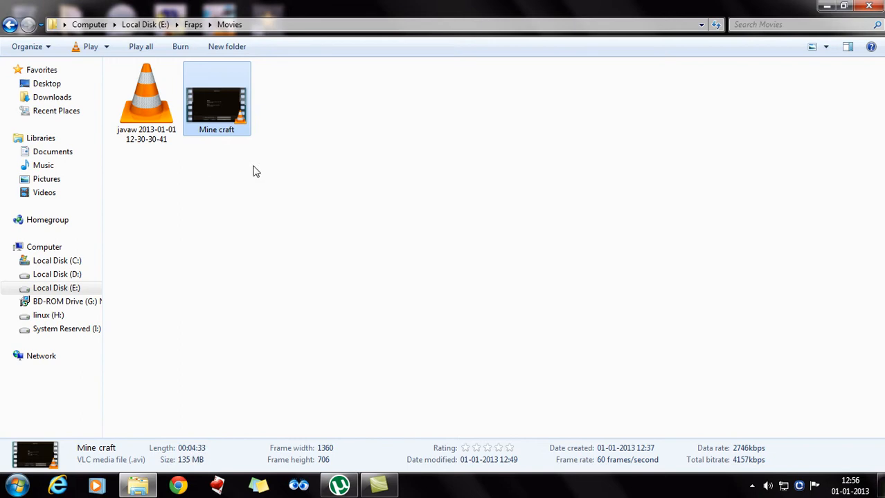
pyautogui.moveTo(198, 448)
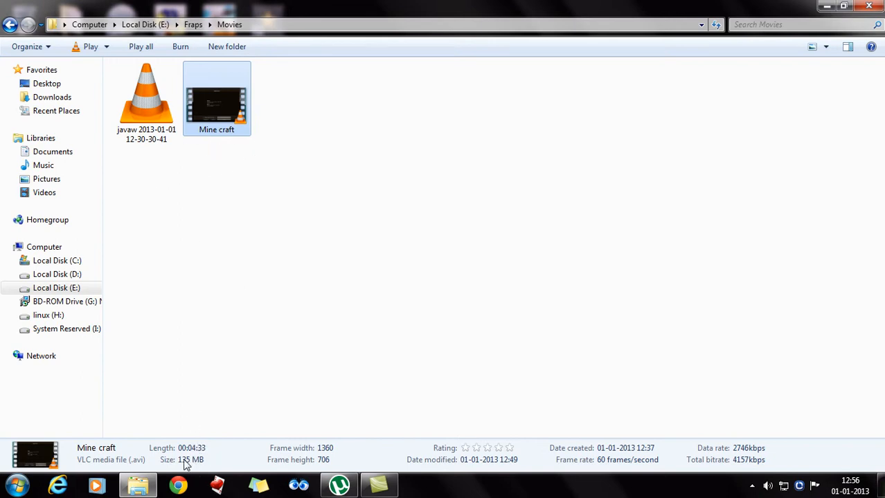
pyautogui.moveTo(200, 465)
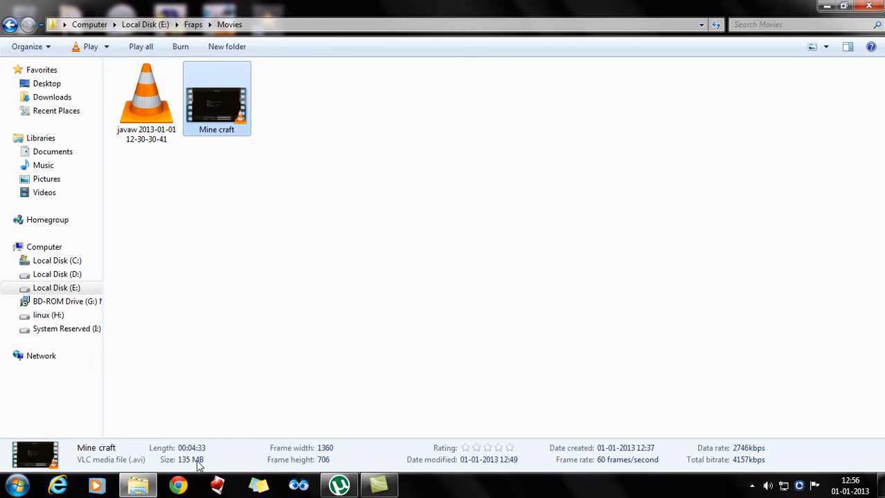
pyautogui.moveTo(204, 464)
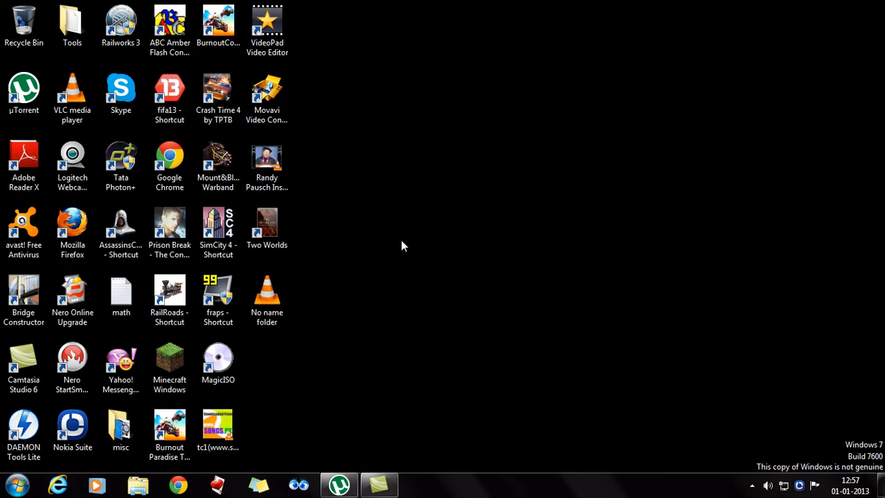
pyautogui.moveTo(478, 365)
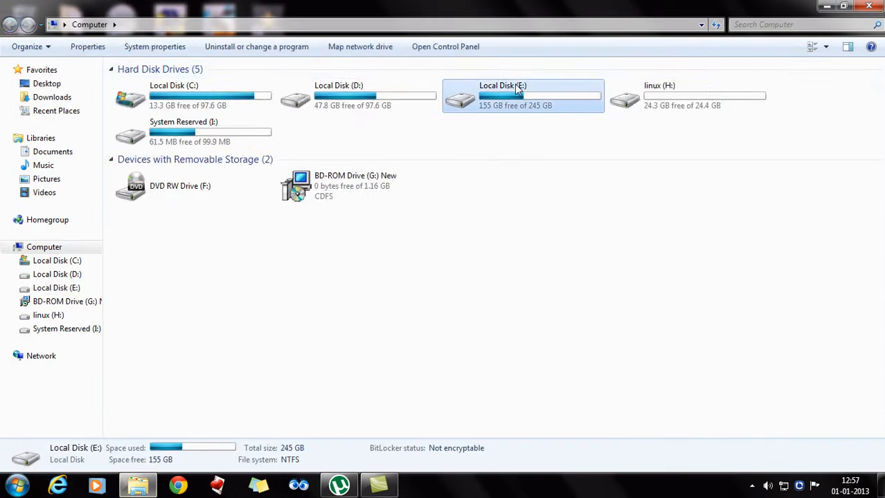
# Navigate Local Disk (E:) > Fraps > Movies and play the original javaw recording
pyautogui.doubleClick(516, 94)
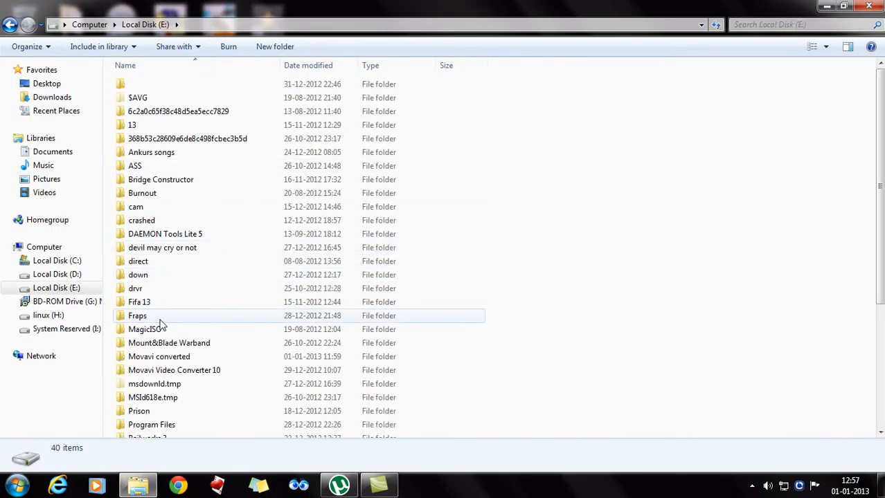
pyautogui.doubleClick(137, 316)
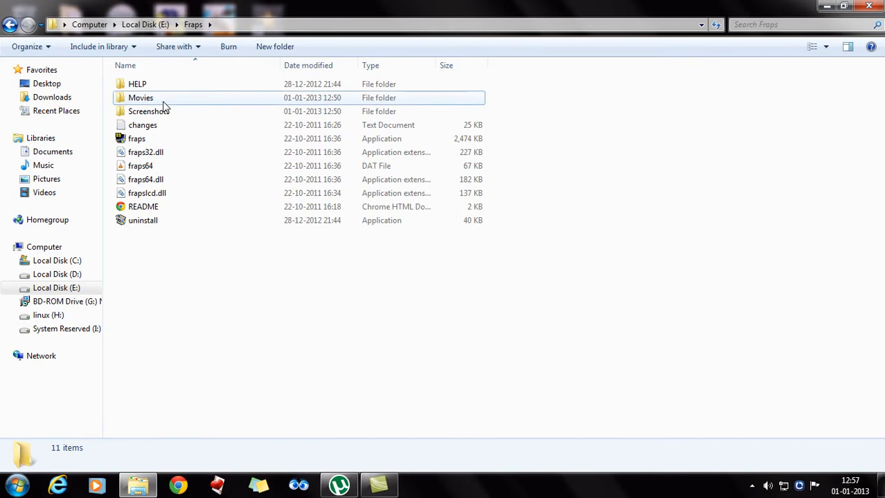
pyautogui.doubleClick(140, 98)
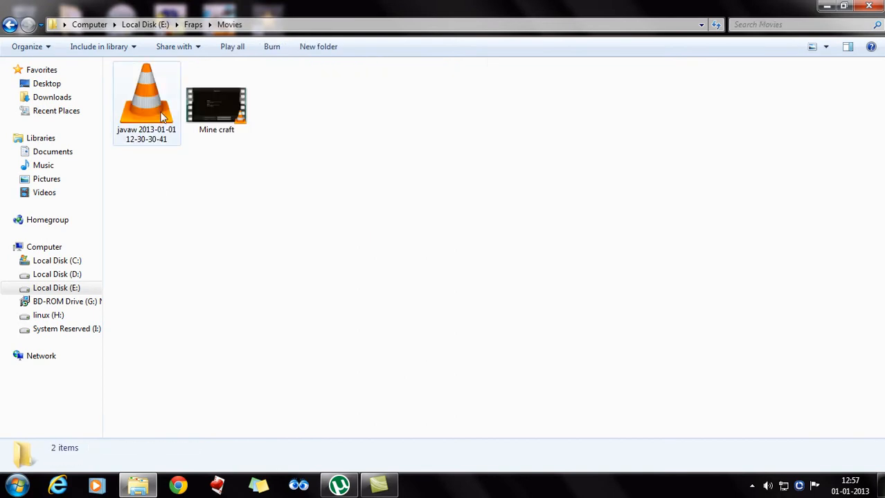
pyautogui.doubleClick(146, 97)
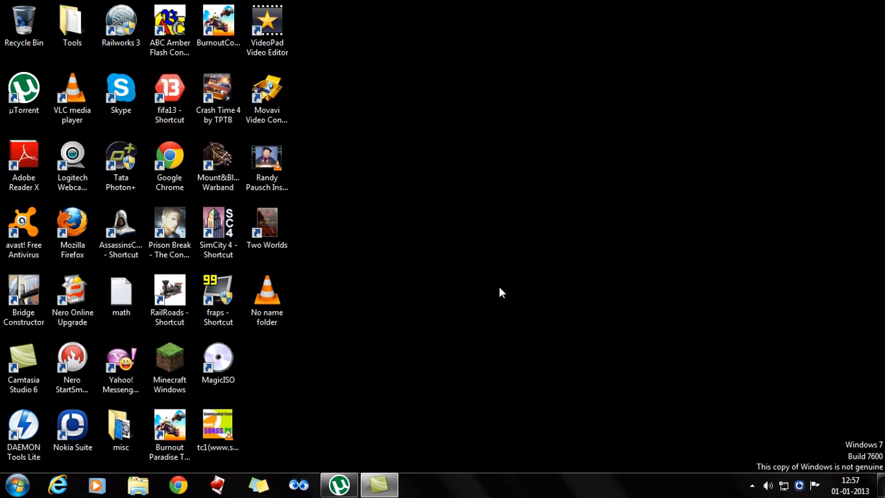
pyautogui.moveTo(389, 361)
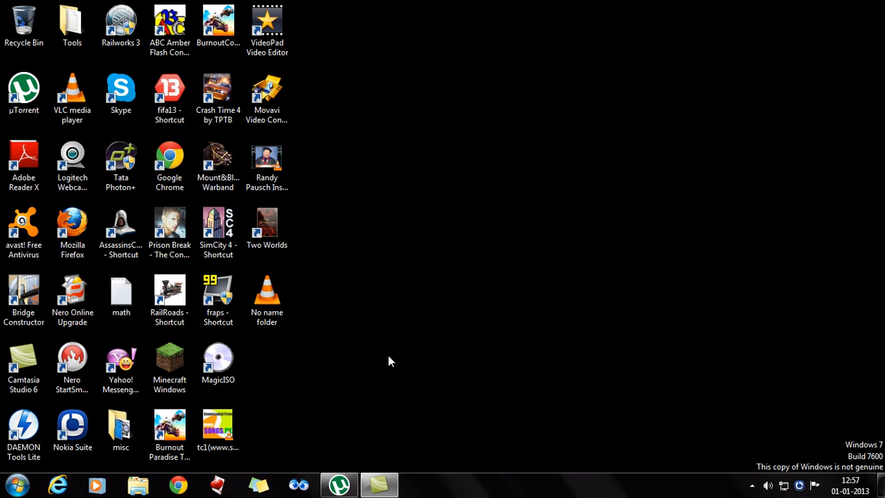
pyautogui.moveTo(275, 374)
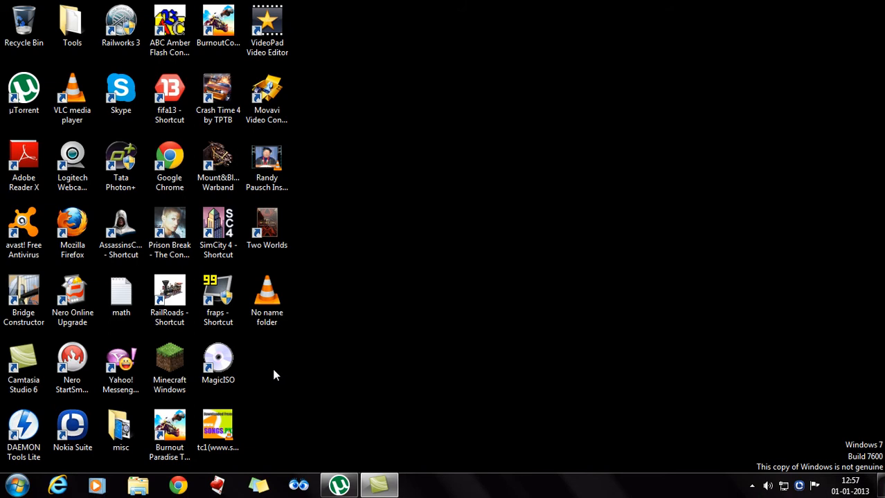
pyautogui.moveTo(476, 364)
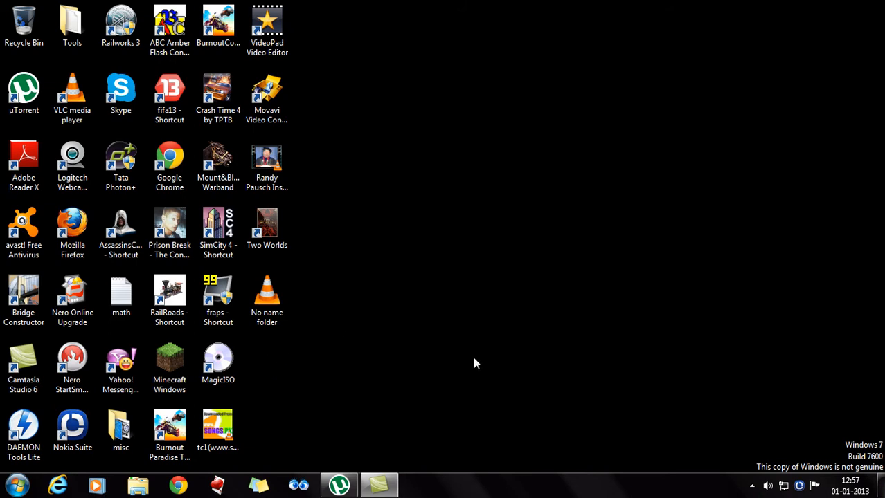
pyautogui.moveTo(391, 484)
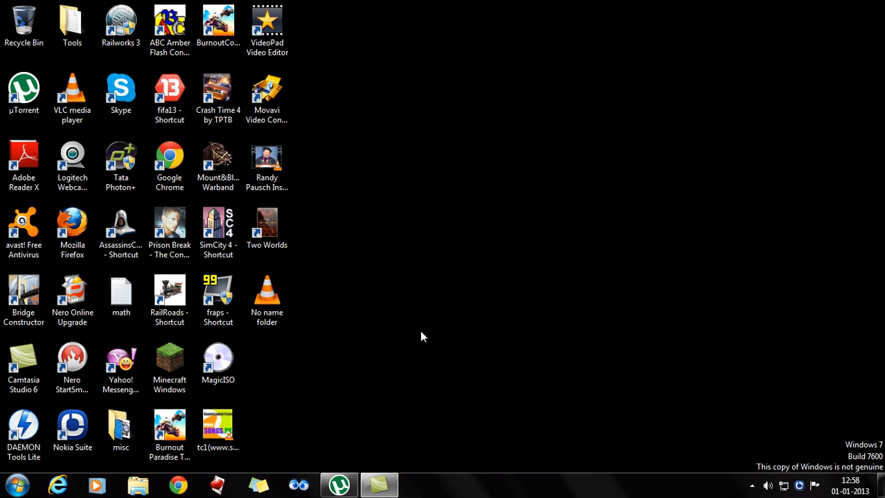
pyautogui.moveTo(412, 384)
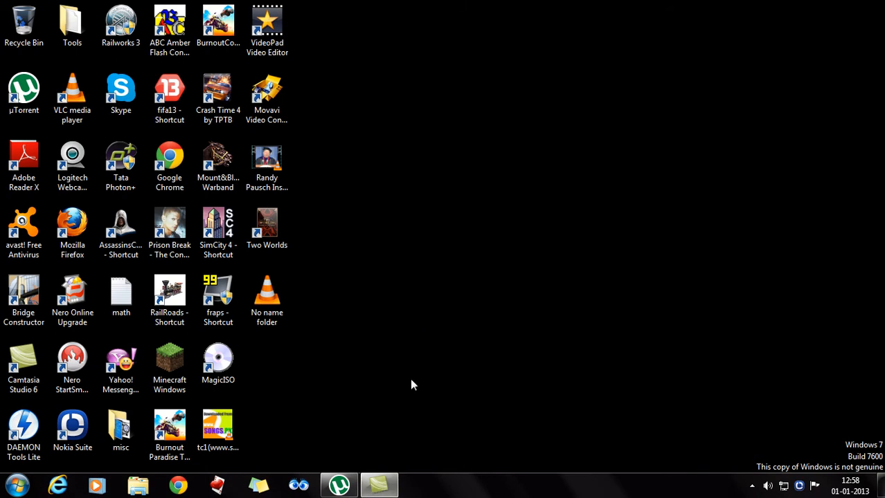
pyautogui.moveTo(386, 434)
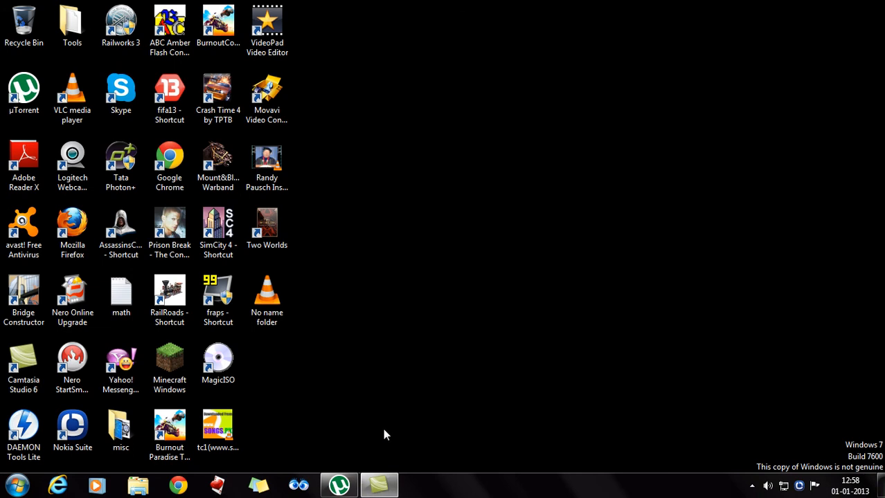